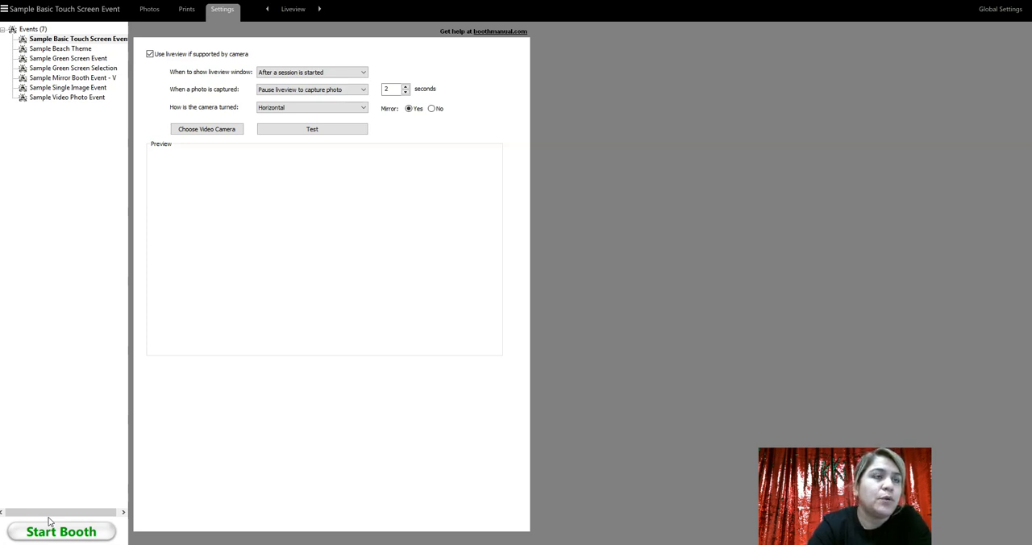
pyautogui.moveTo(97, 454)
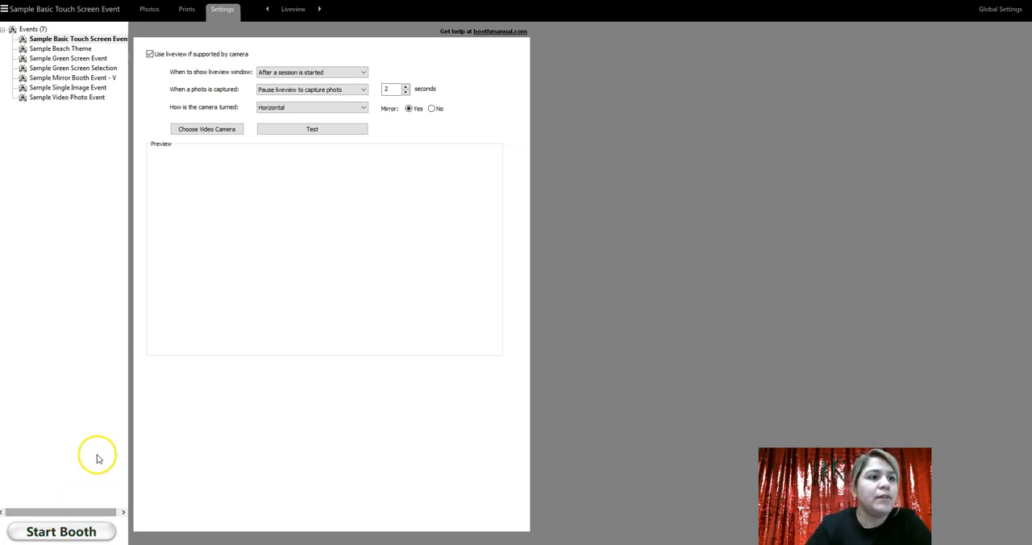
# Show the Settings overlay listing Event Info, Screens, Liveview and other categories.
pyautogui.click(61, 531)
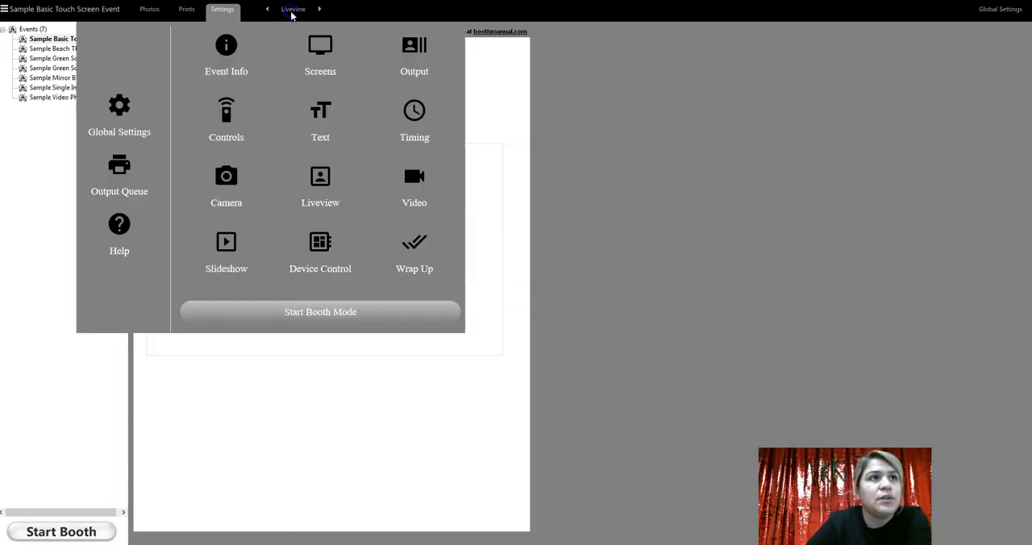
# Enter the Liveview settings page from the settings overview.
pyautogui.click(320, 186)
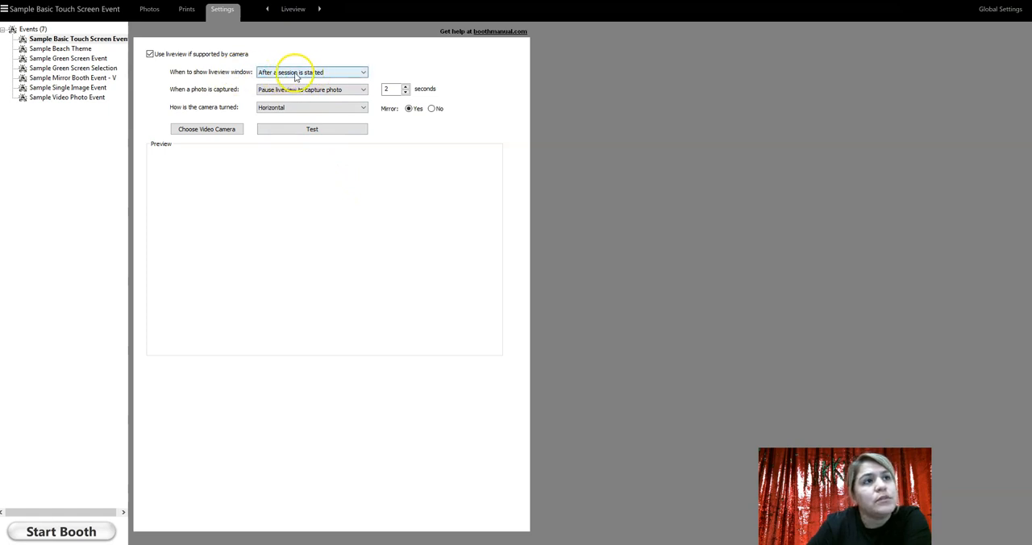
pyautogui.moveTo(348, 72)
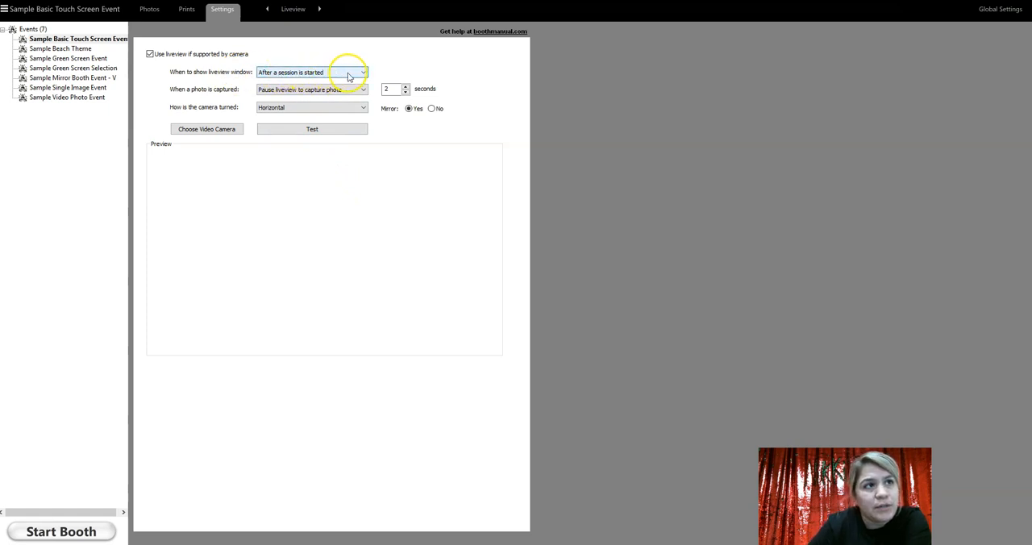
# Choose 'Always on before and during session' for when the liveview window appears, comparing the other choices.
pyautogui.click(361, 71)
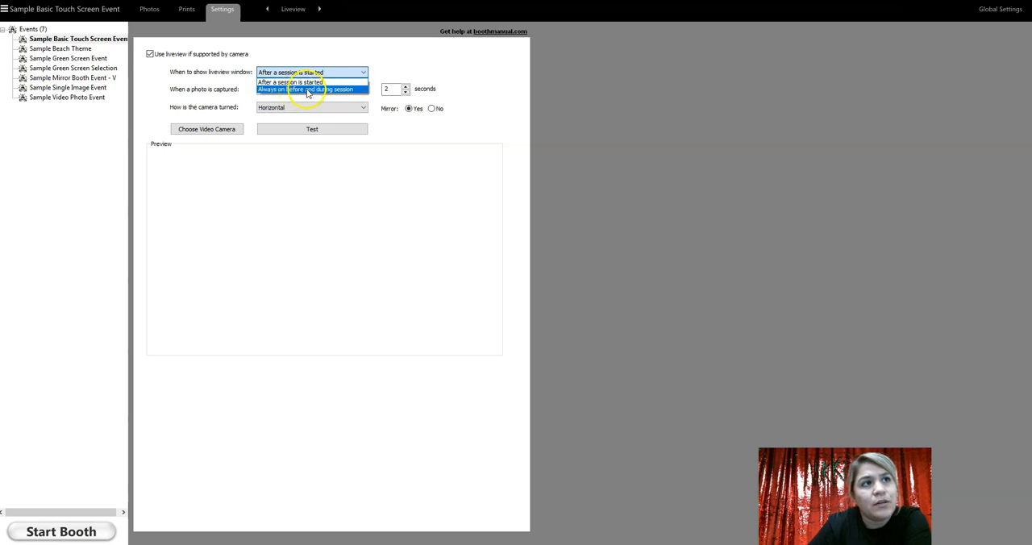
pyautogui.click(310, 88)
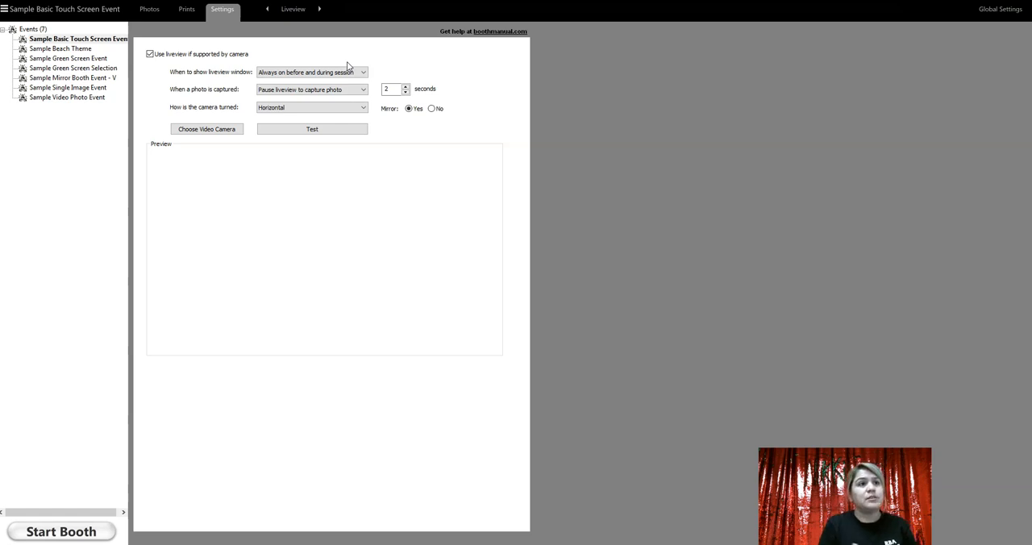
pyautogui.click(361, 71)
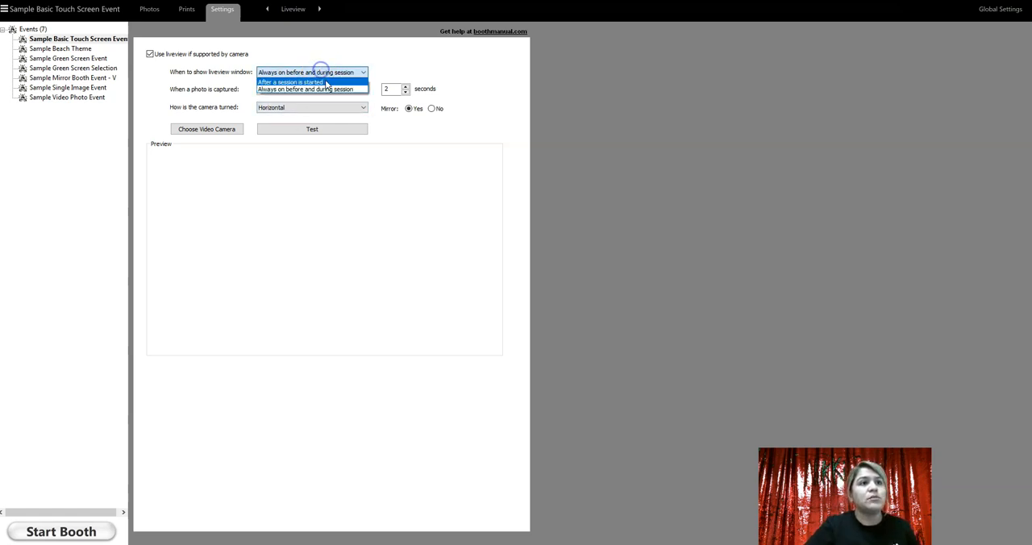
pyautogui.moveTo(313, 89)
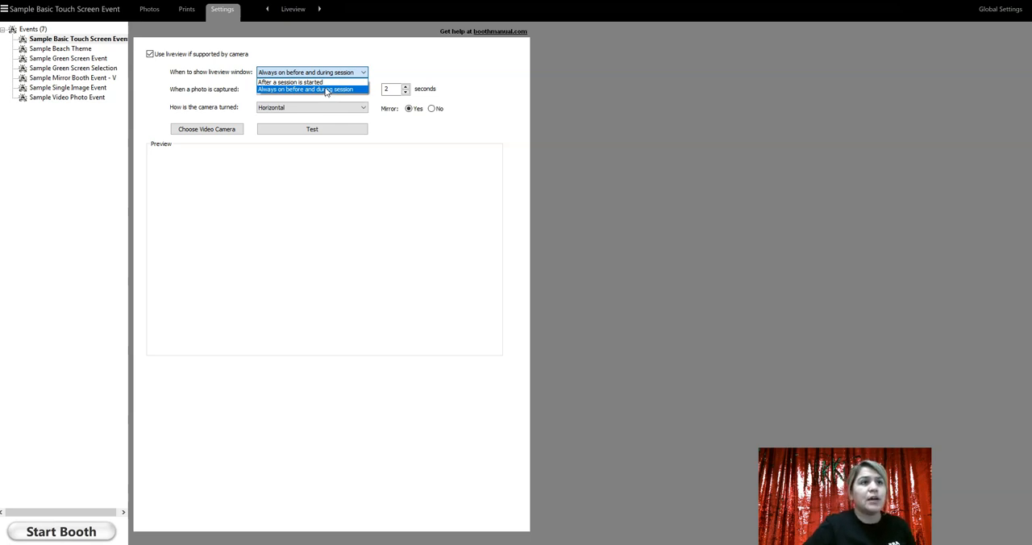
pyautogui.click(290, 83)
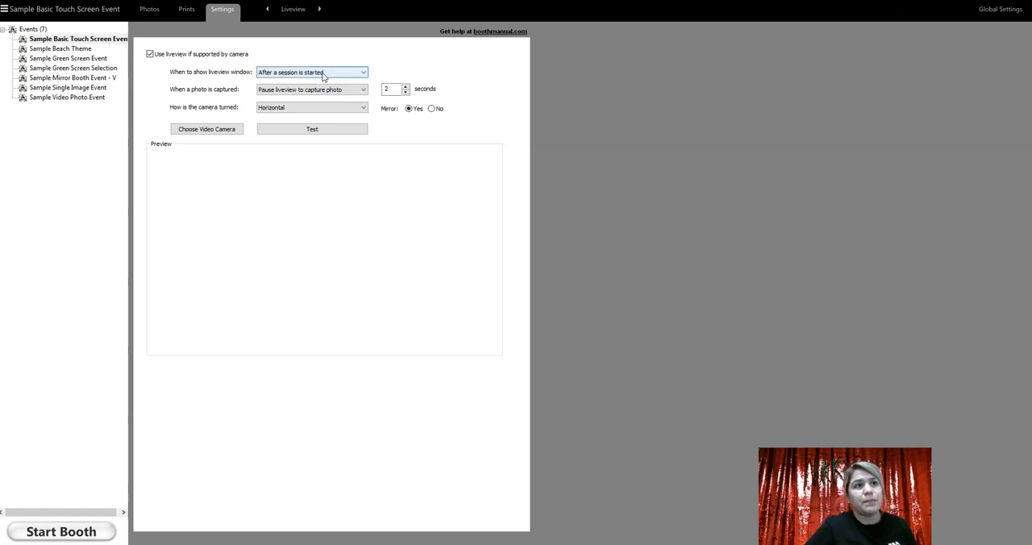
pyautogui.click(311, 71)
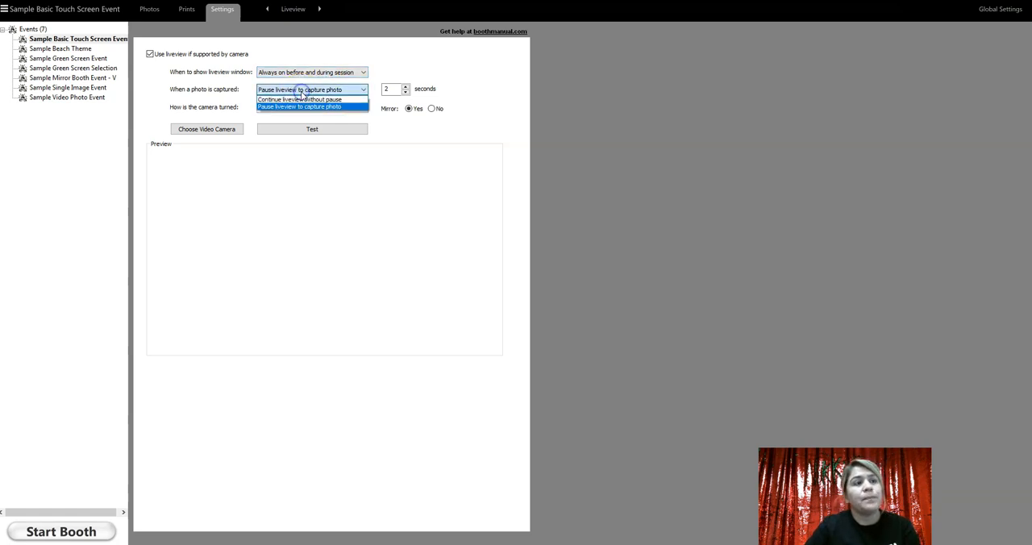
pyautogui.click(313, 106)
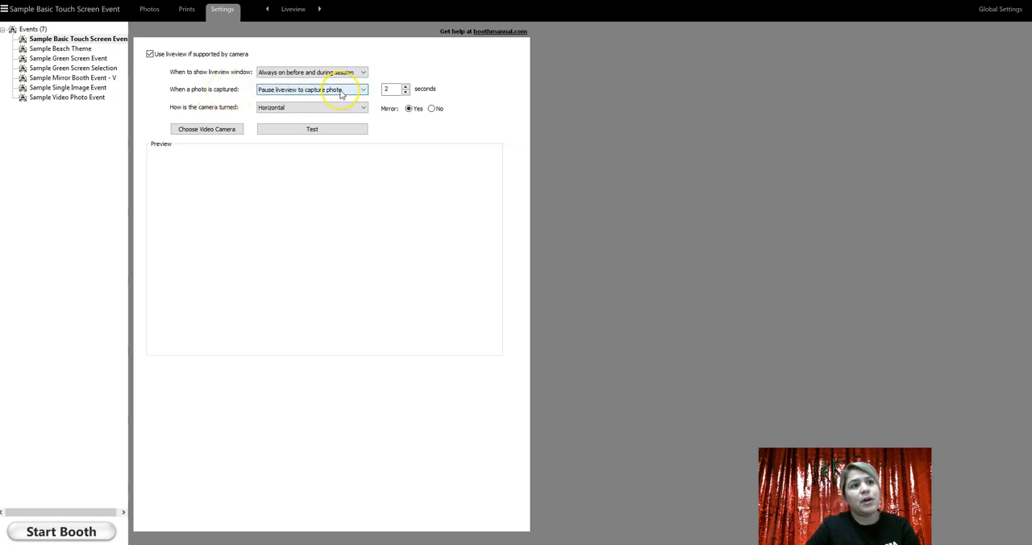
pyautogui.click(361, 89)
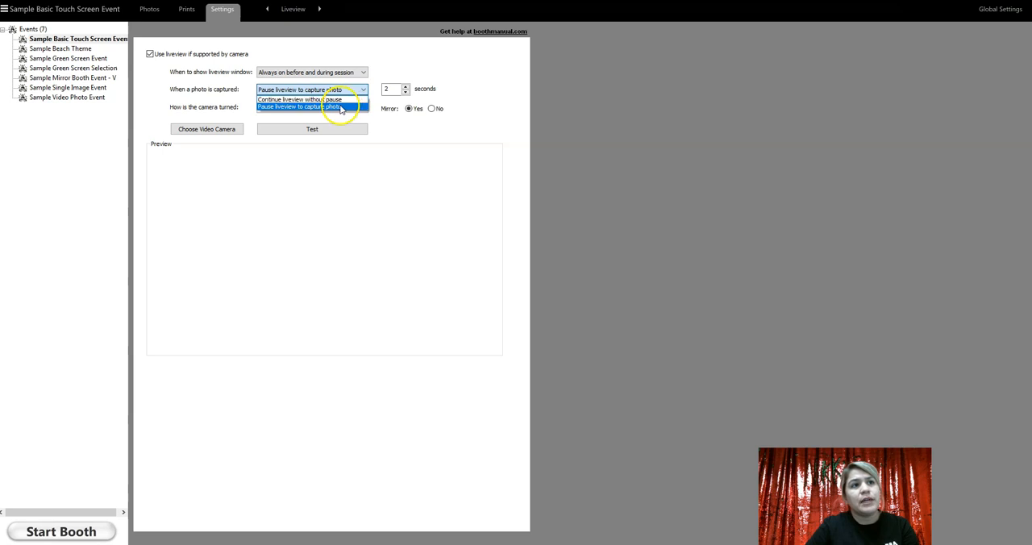
pyautogui.click(310, 106)
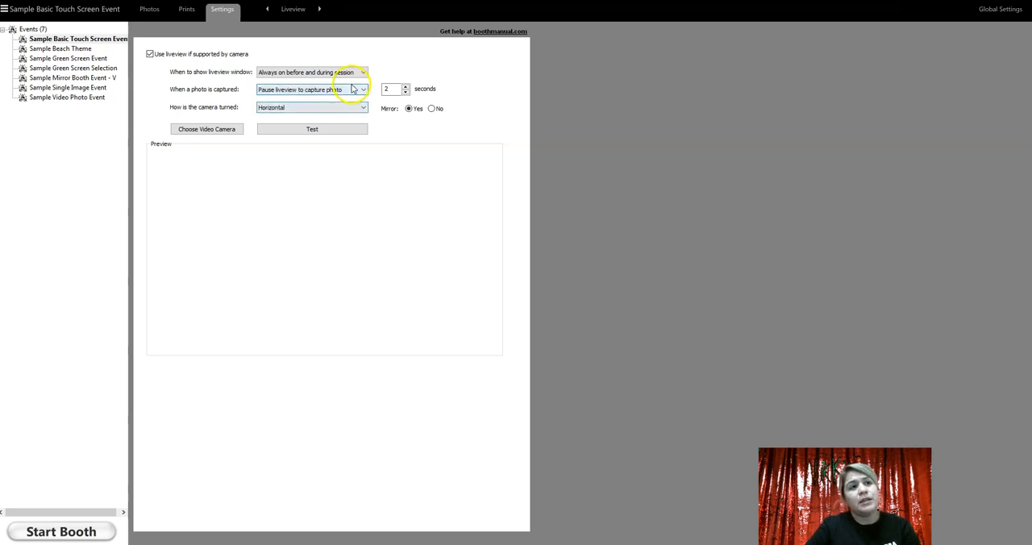
pyautogui.moveTo(395, 87)
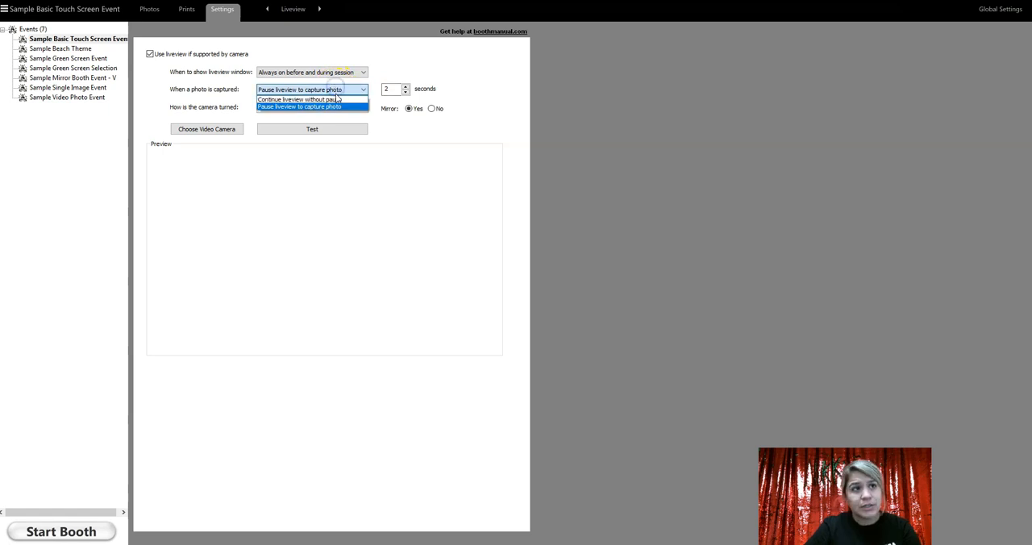
pyautogui.click(300, 100)
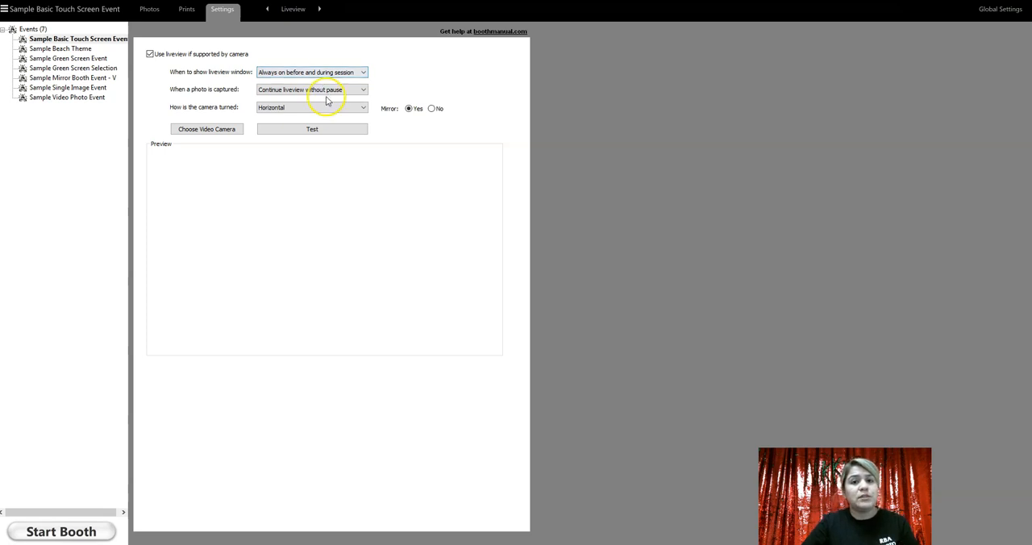
pyautogui.click(313, 89)
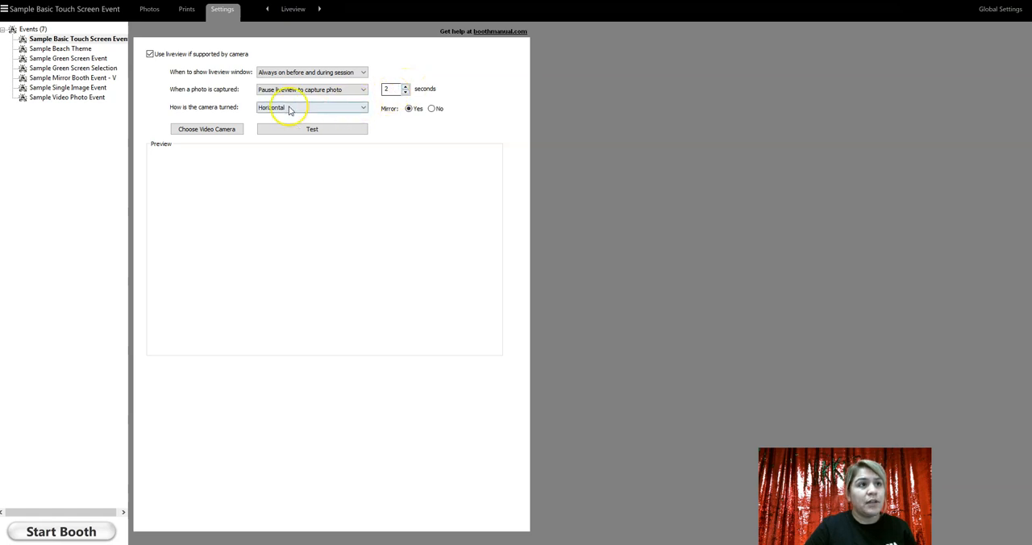
pyautogui.moveTo(190, 112)
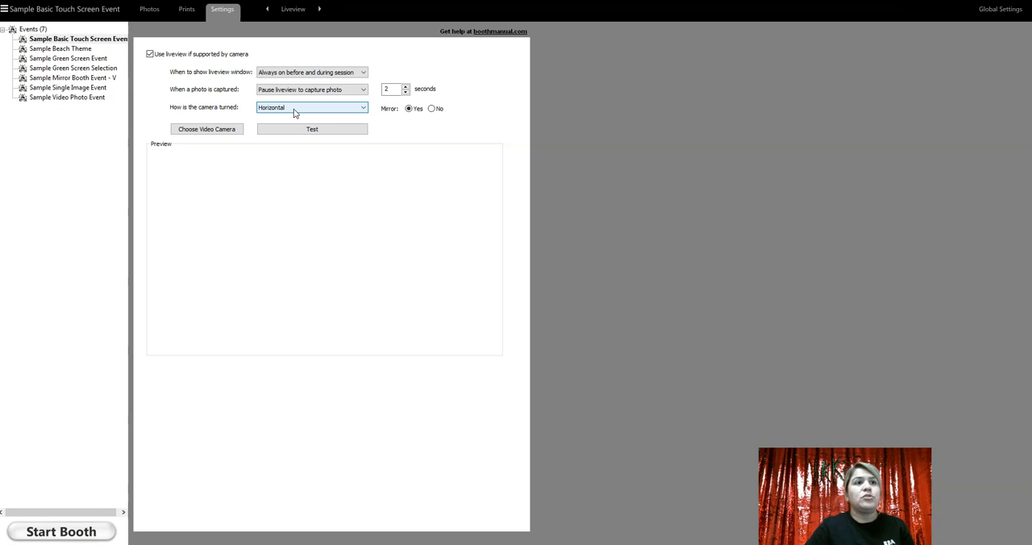
# Change 'How is the camera turned' from Horizontal to Vertical.
pyautogui.click(313, 107)
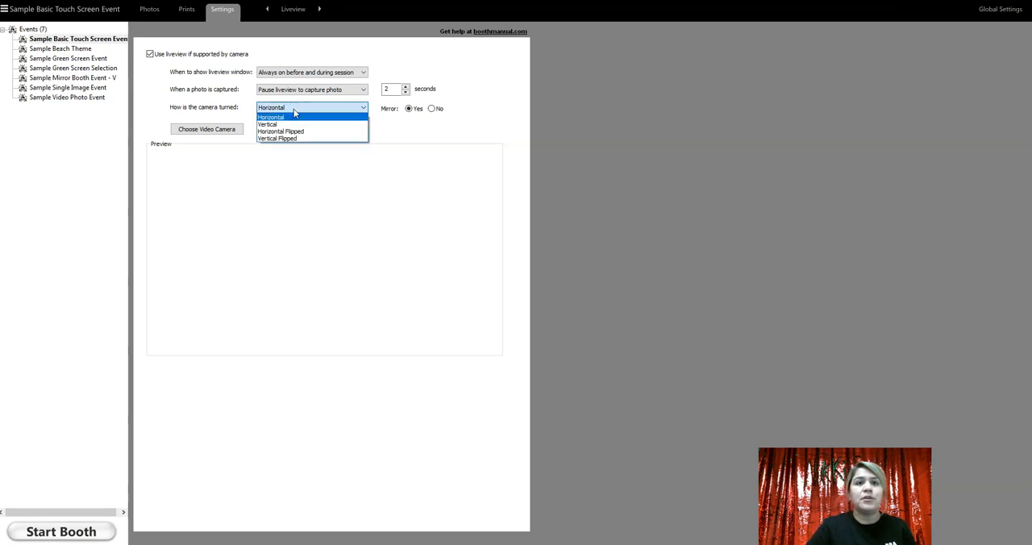
pyautogui.moveTo(298, 123)
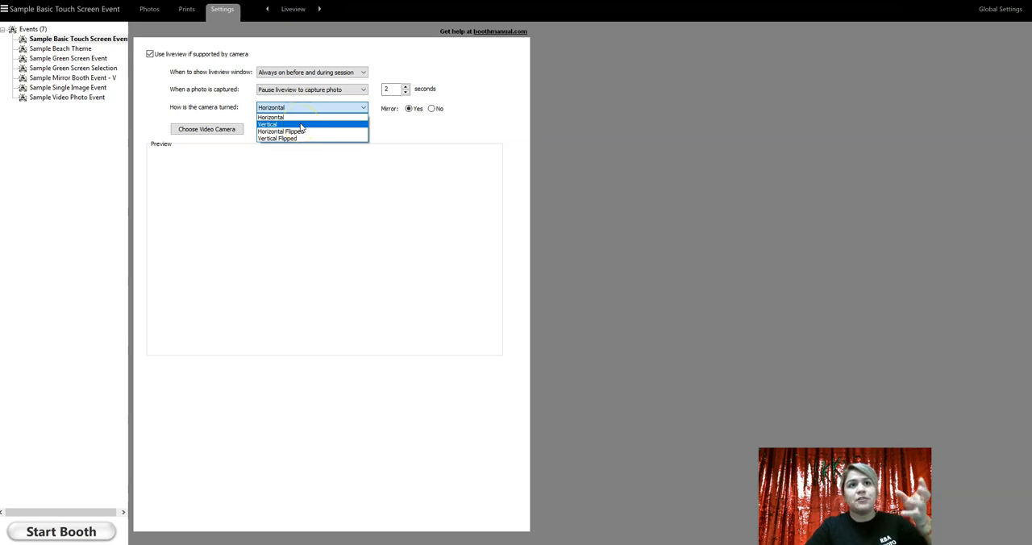
pyautogui.click(268, 124)
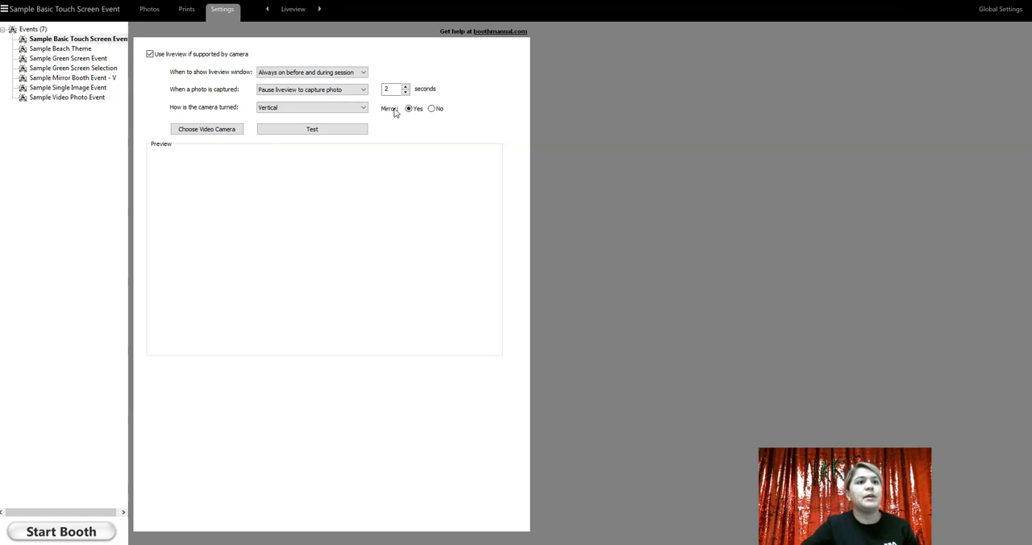
# Toggle Mirror between No and Yes, leaving it on Yes.
pyautogui.click(432, 108)
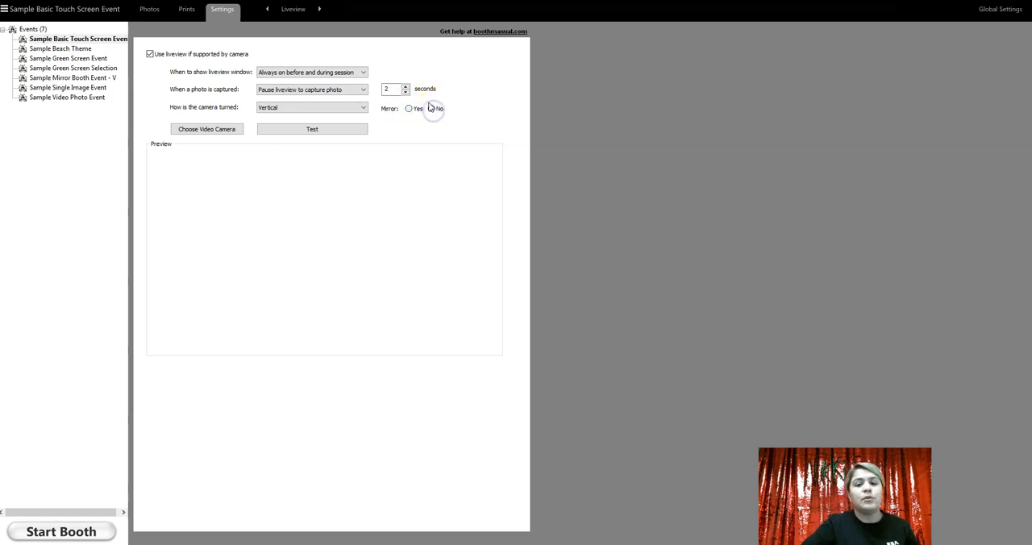
pyautogui.moveTo(432, 109)
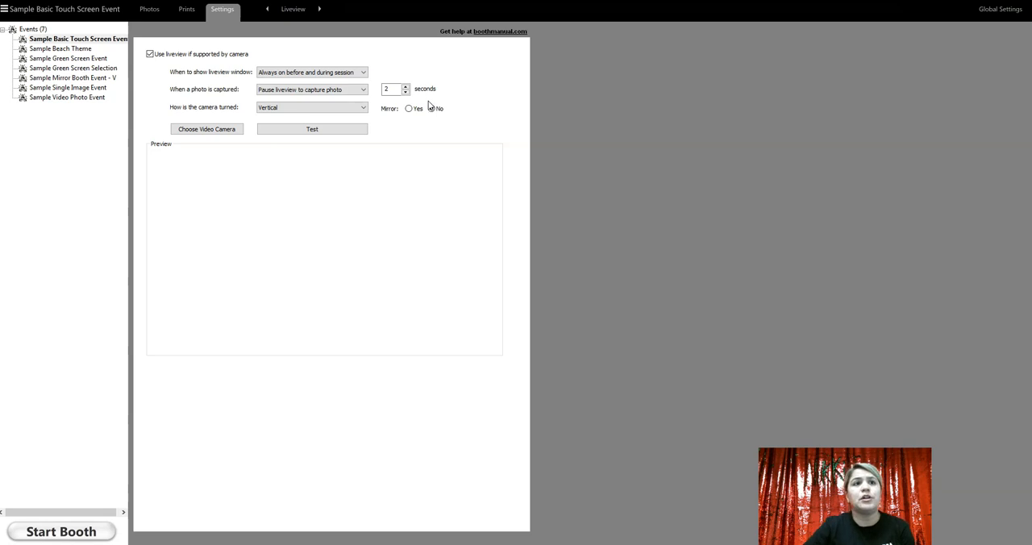
pyautogui.click(409, 108)
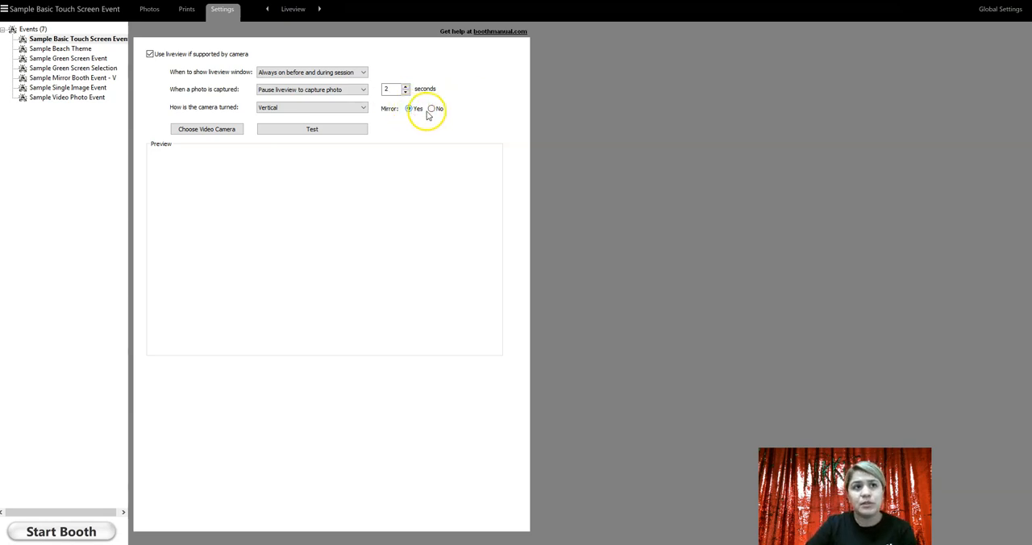
pyautogui.click(432, 108)
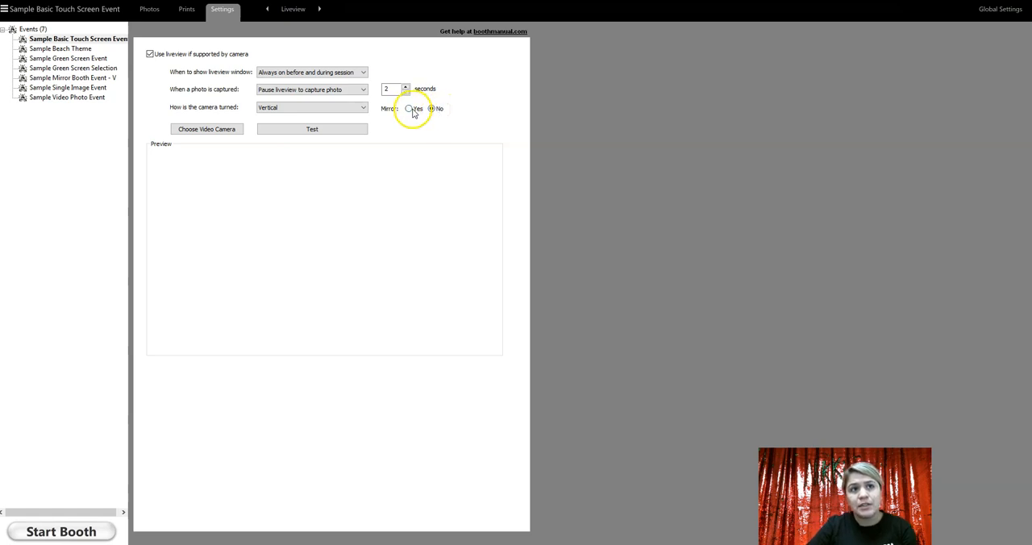
pyautogui.click(410, 109)
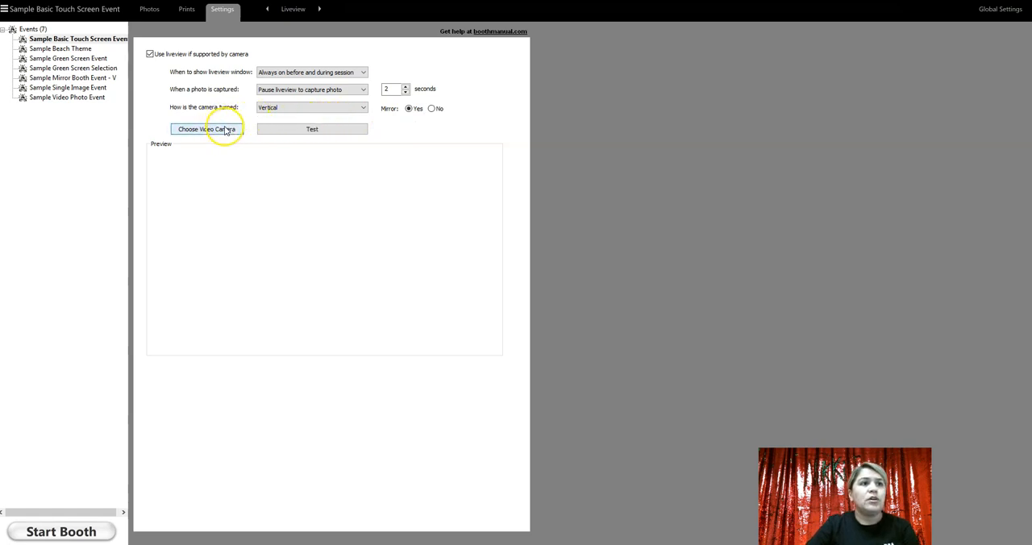
# Select Logitech HD Webcam C615 in the Video Camera Selection dialog after trying Logi Capture.
pyautogui.click(206, 129)
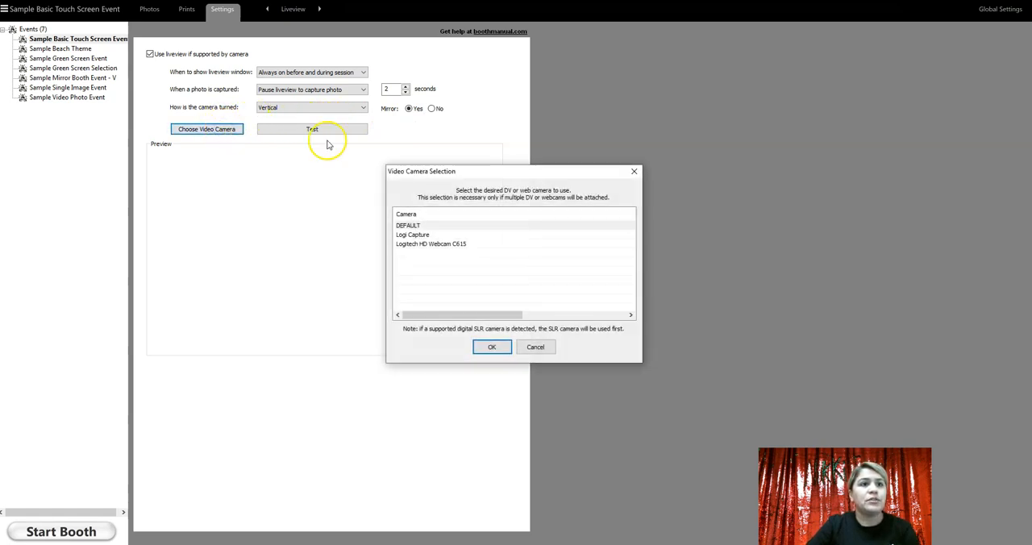
pyautogui.moveTo(438, 242)
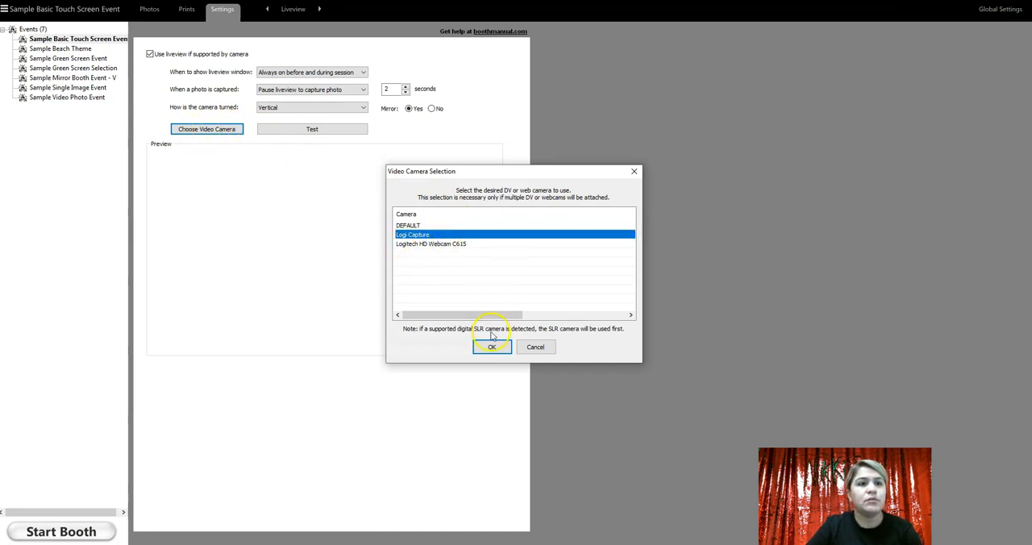
pyautogui.click(490, 347)
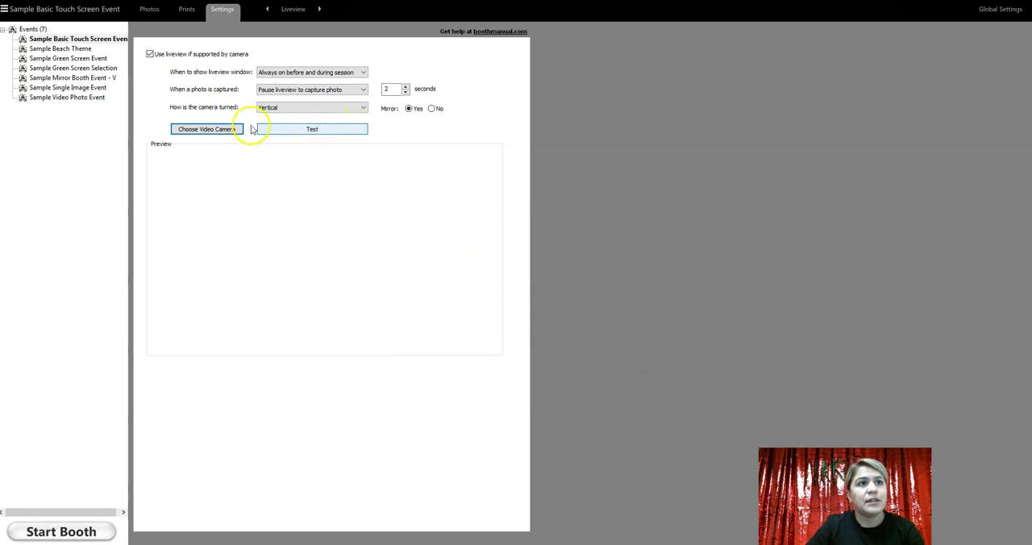
pyautogui.click(206, 129)
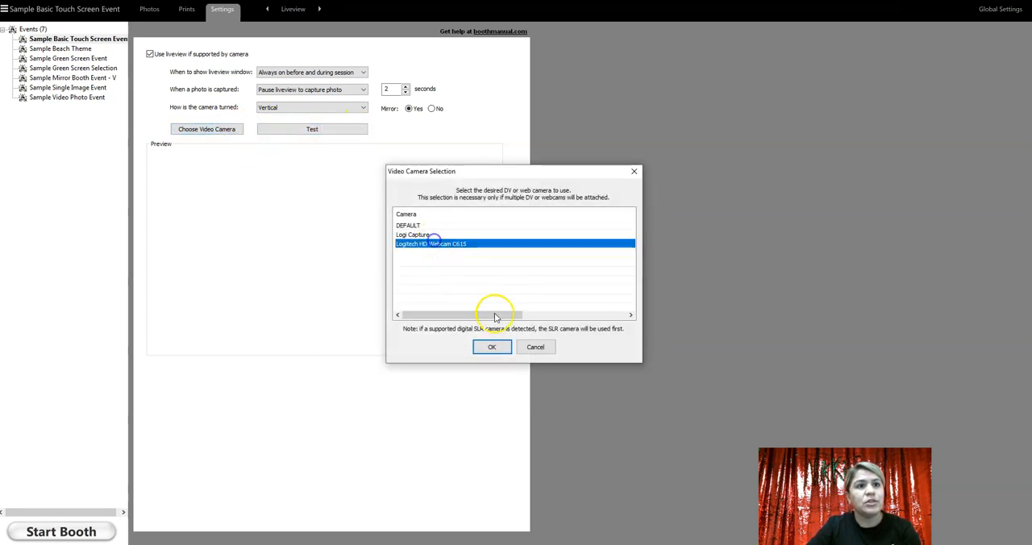
pyautogui.click(492, 346)
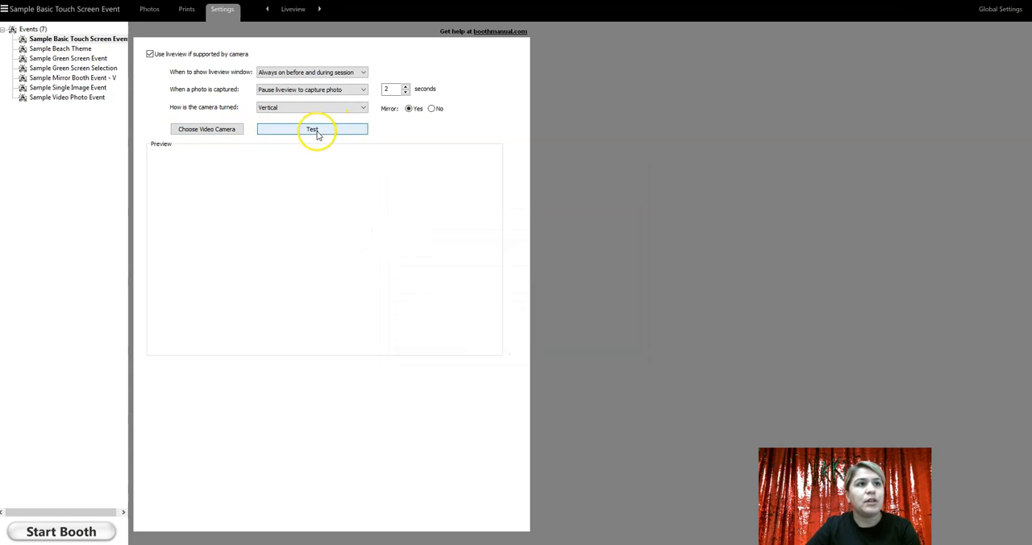
pyautogui.moveTo(410, 122)
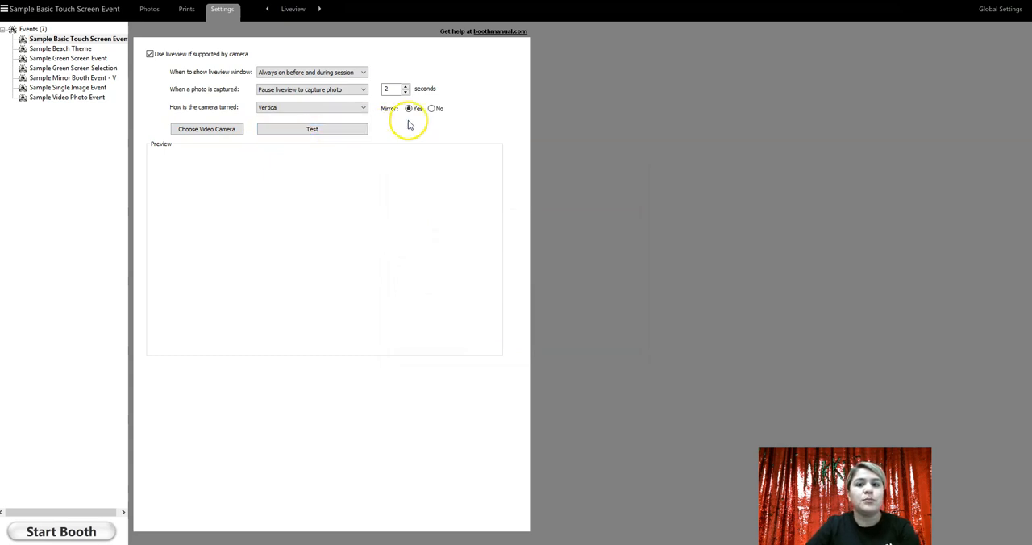
pyautogui.moveTo(177, 71)
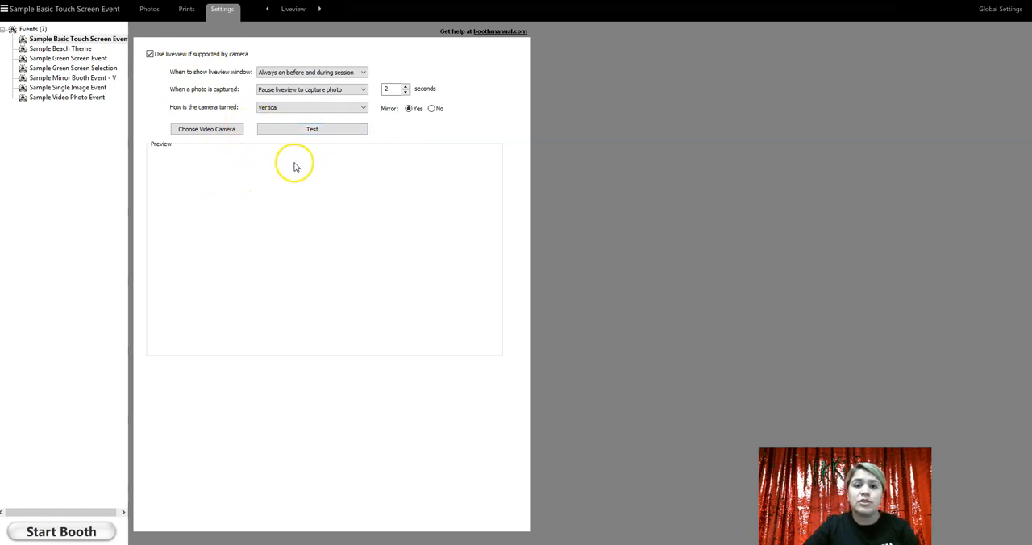
pyautogui.click(206, 129)
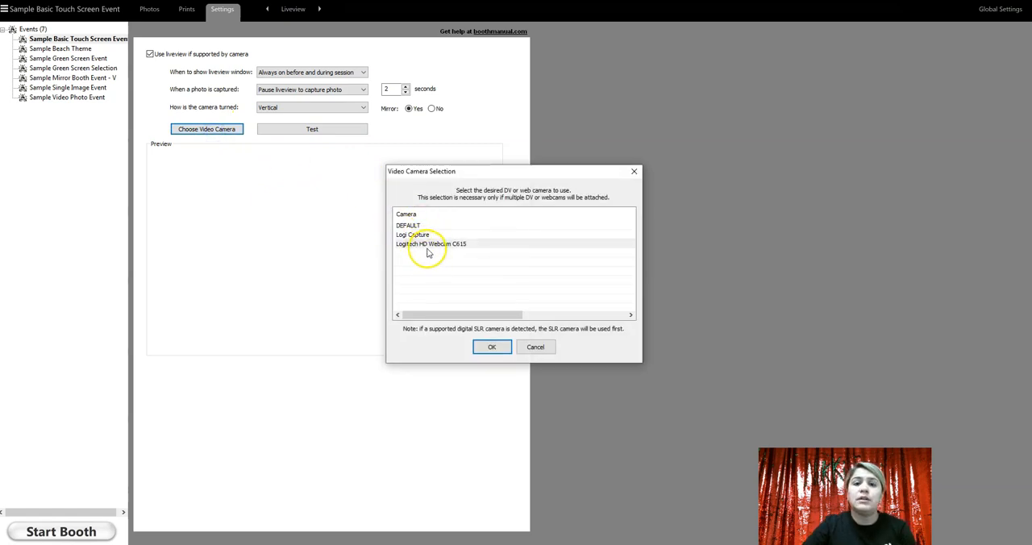
pyautogui.moveTo(439, 256)
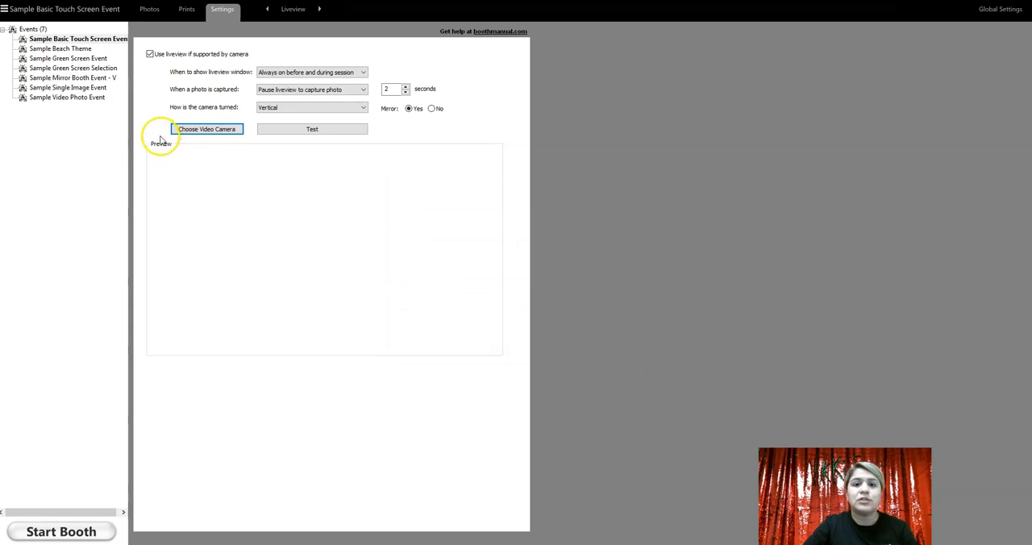
pyautogui.moveTo(162, 140)
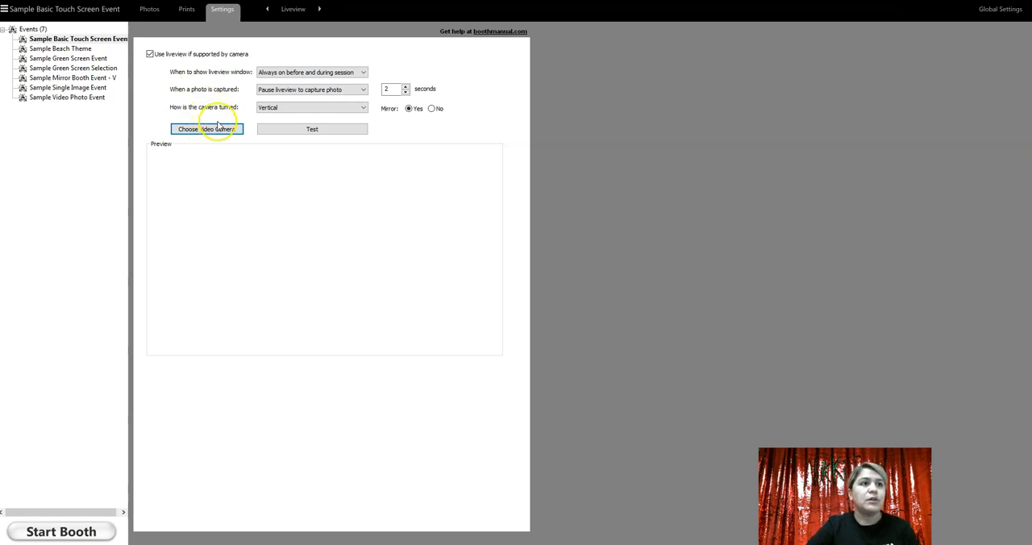
pyautogui.moveTo(275, 266)
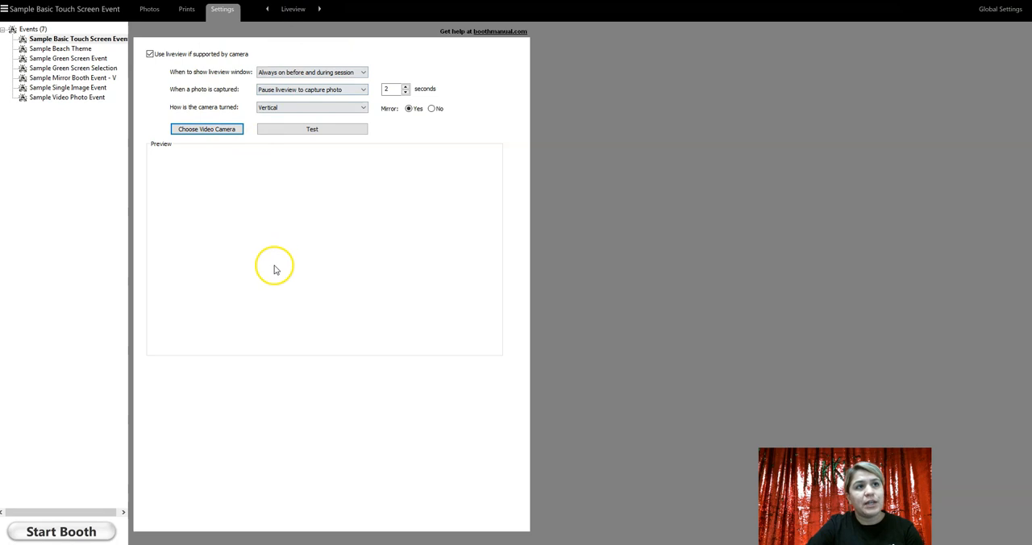
pyautogui.moveTo(307, 50)
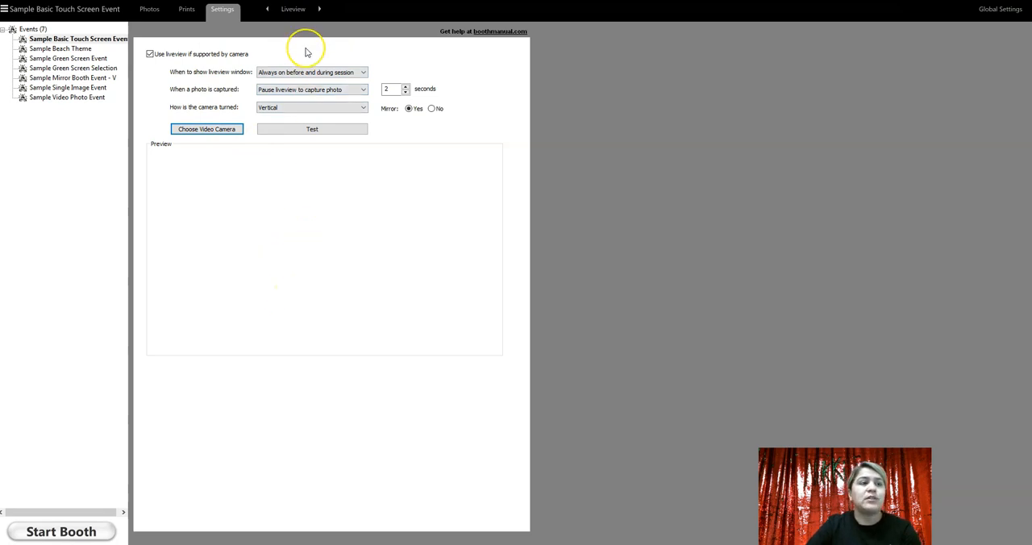
pyautogui.moveTo(307, 50)
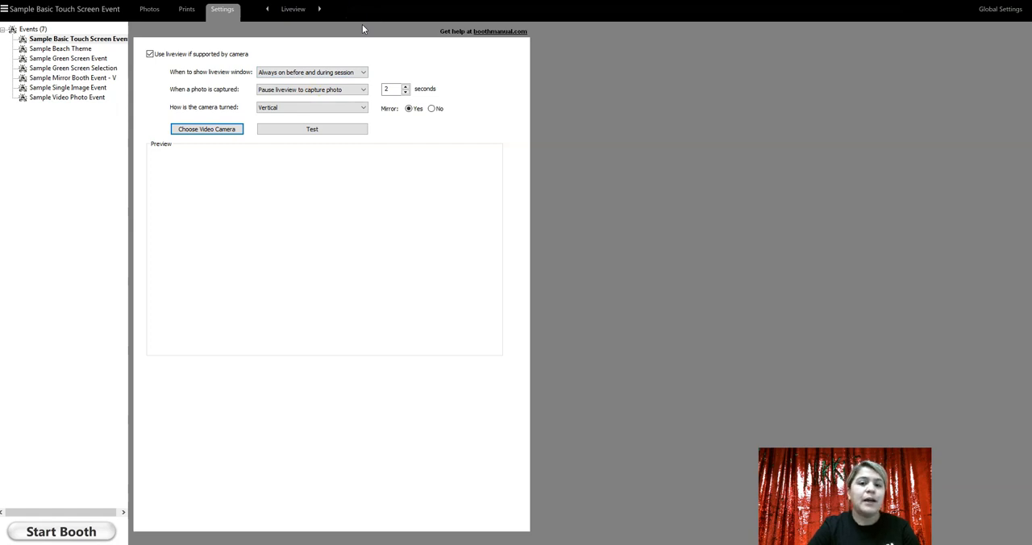
pyautogui.moveTo(358, 26)
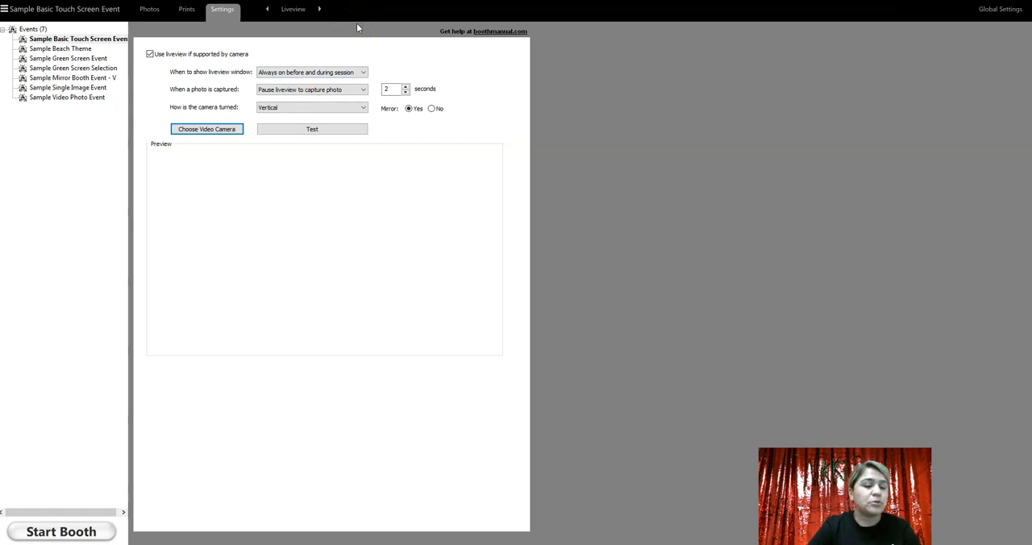
pyautogui.moveTo(372, 174)
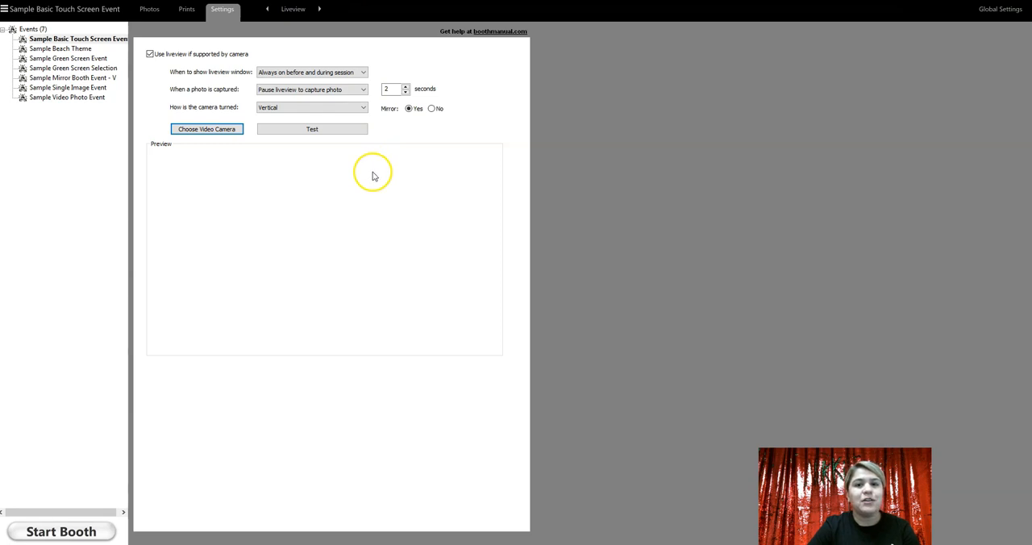